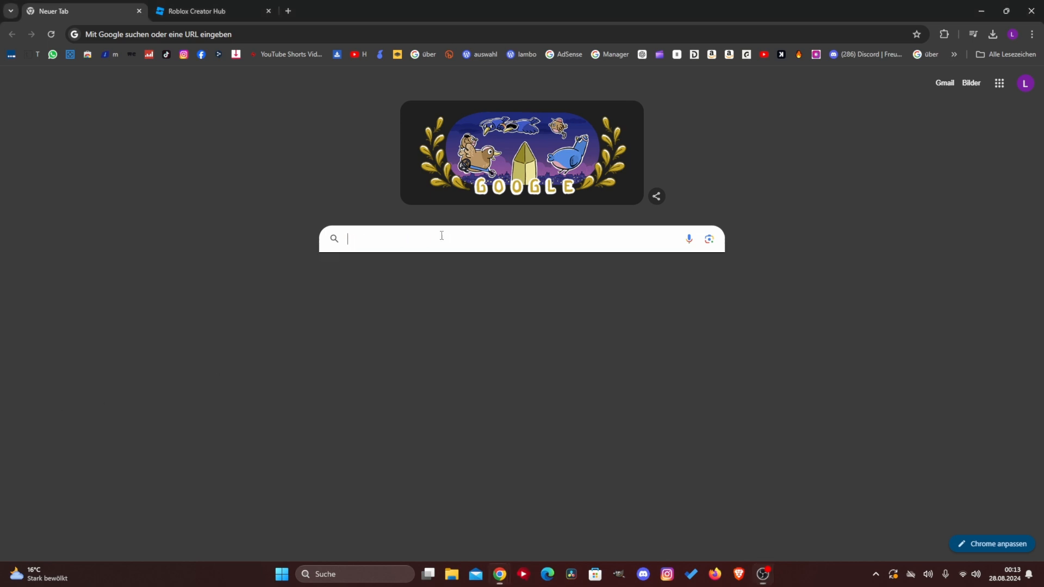
Search Google for 'roblox' and open the official roblox.com result.
{"action": "type", "text": "roblox"}
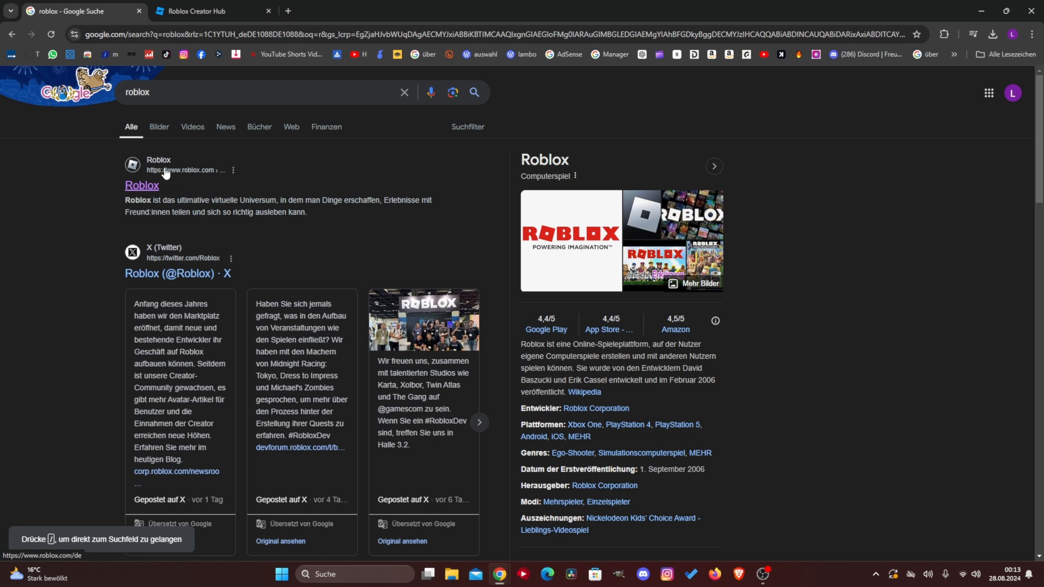
{"action": "mouse_move", "coordinate": [122, 197]}
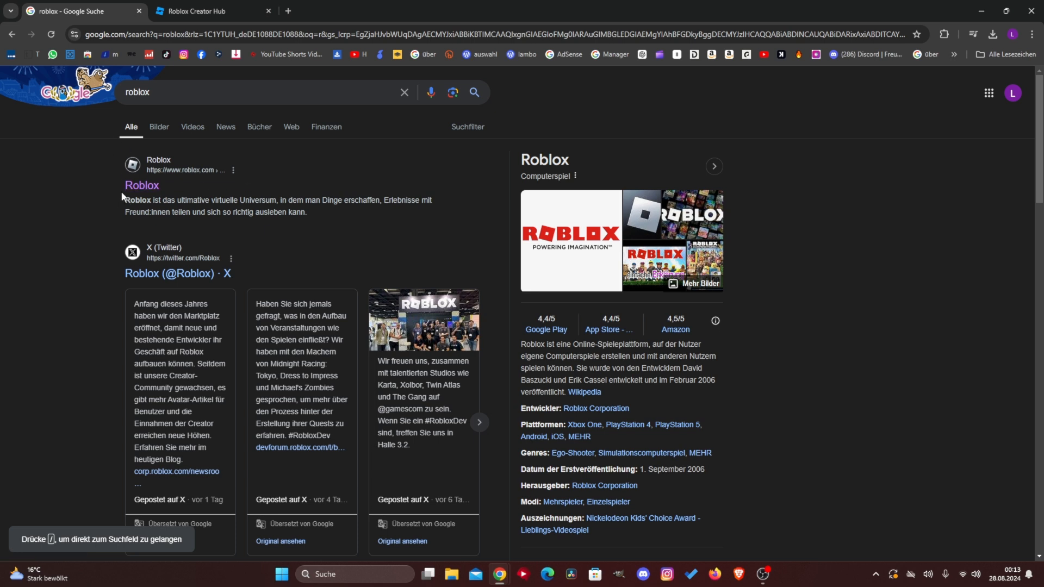
{"action": "left_click", "coordinate": [142, 188]}
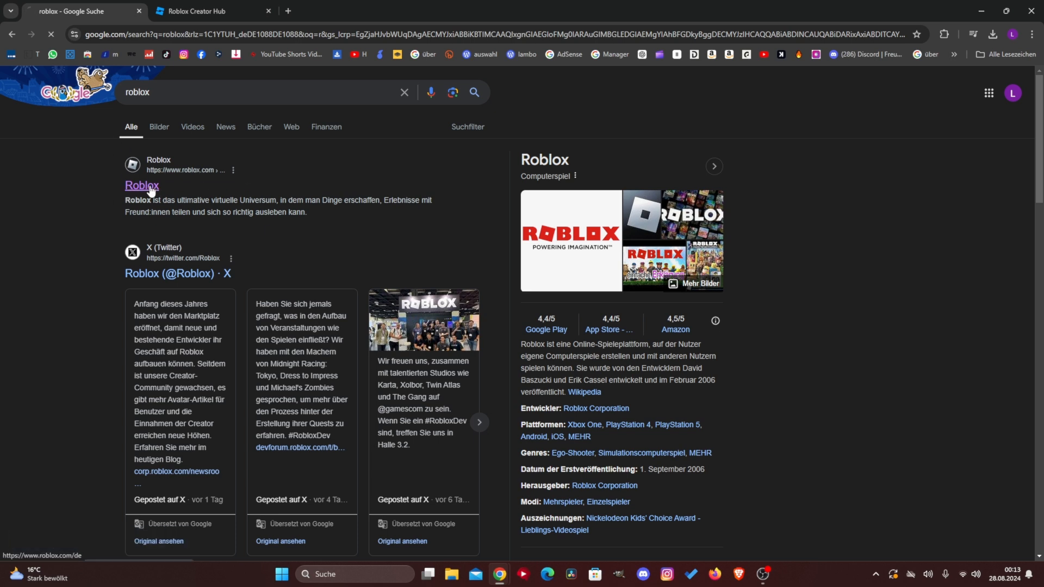
{"action": "left_click", "coordinate": [142, 187]}
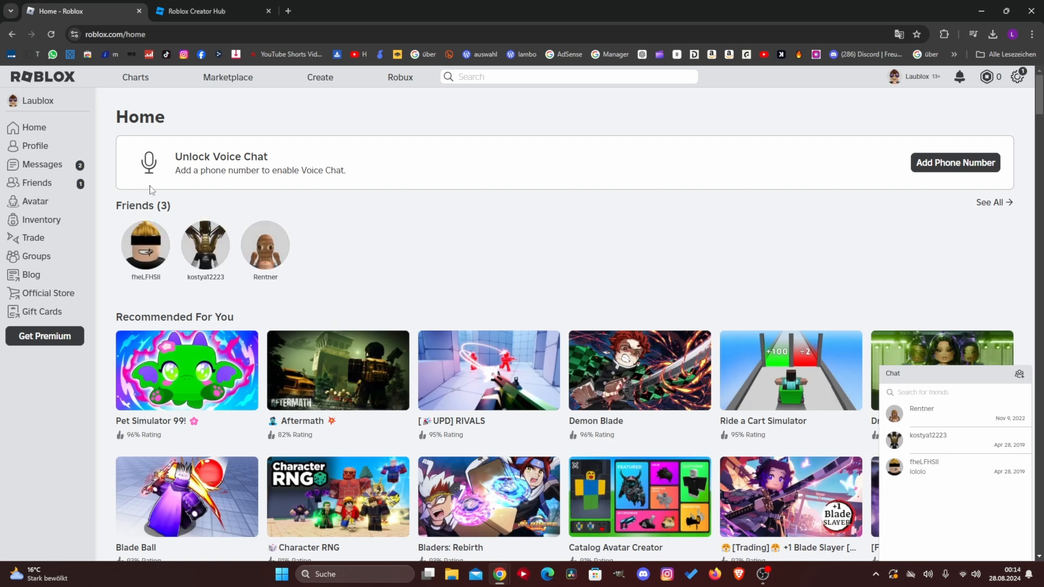
{"action": "mouse_move", "coordinate": [320, 77]}
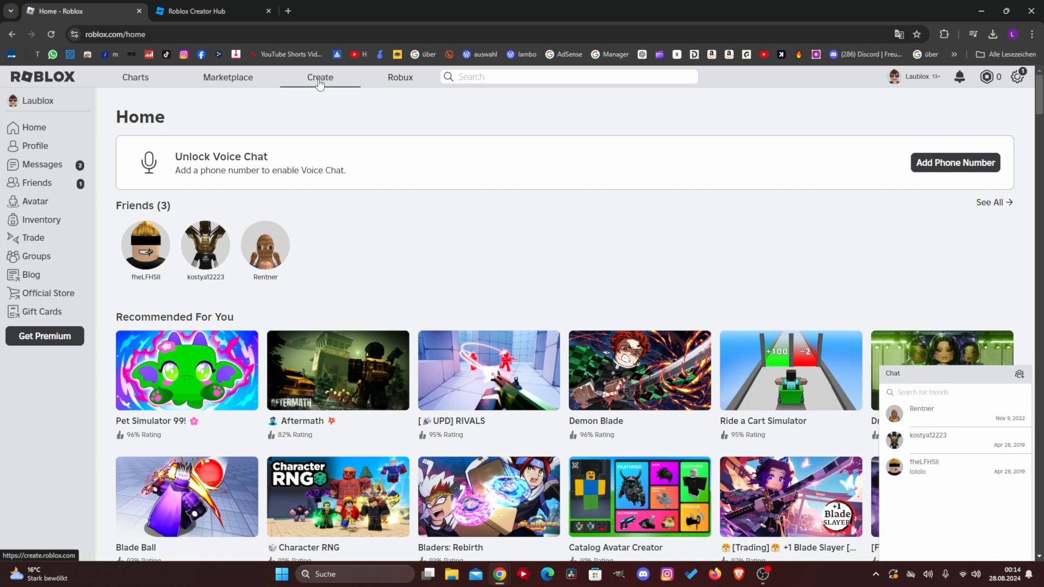
Go to Create in the Roblox navigation bar to reach the Creator Hub welcome page.
{"action": "left_click", "coordinate": [319, 77]}
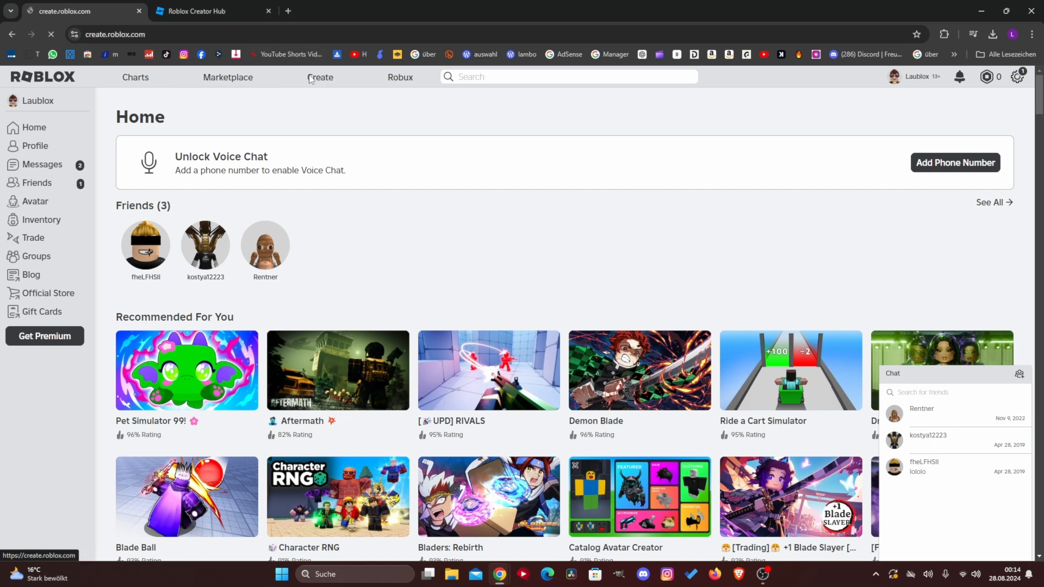
{"action": "left_click", "coordinate": [319, 77]}
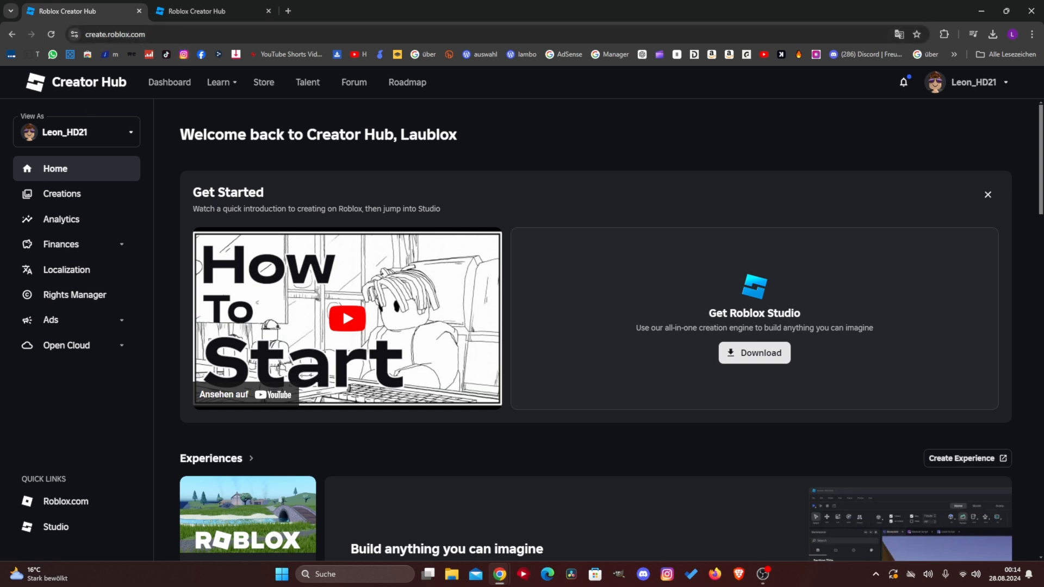
{"action": "mouse_move", "coordinate": [298, 390]}
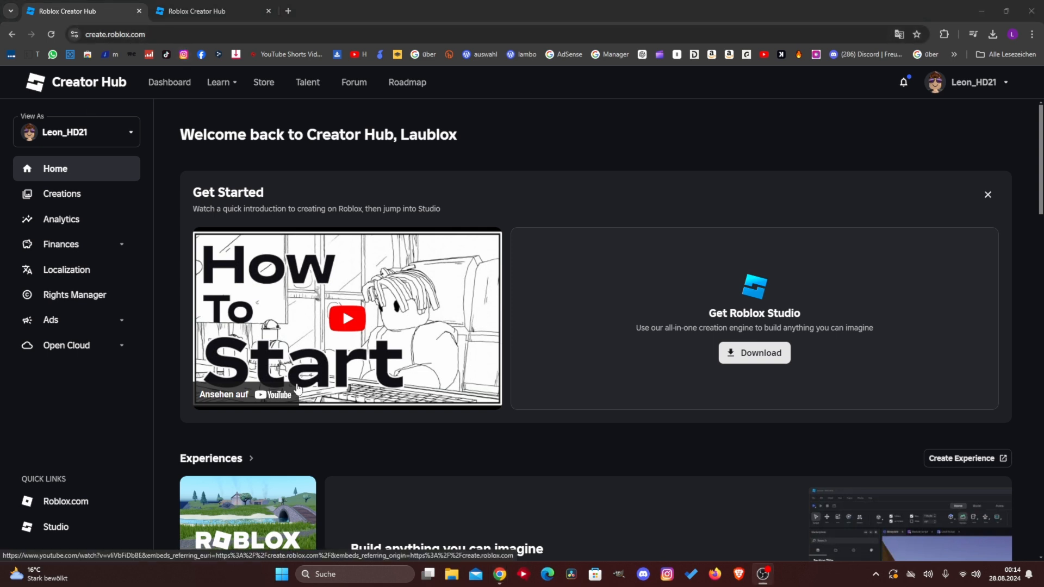
{"action": "mouse_move", "coordinate": [113, 246]}
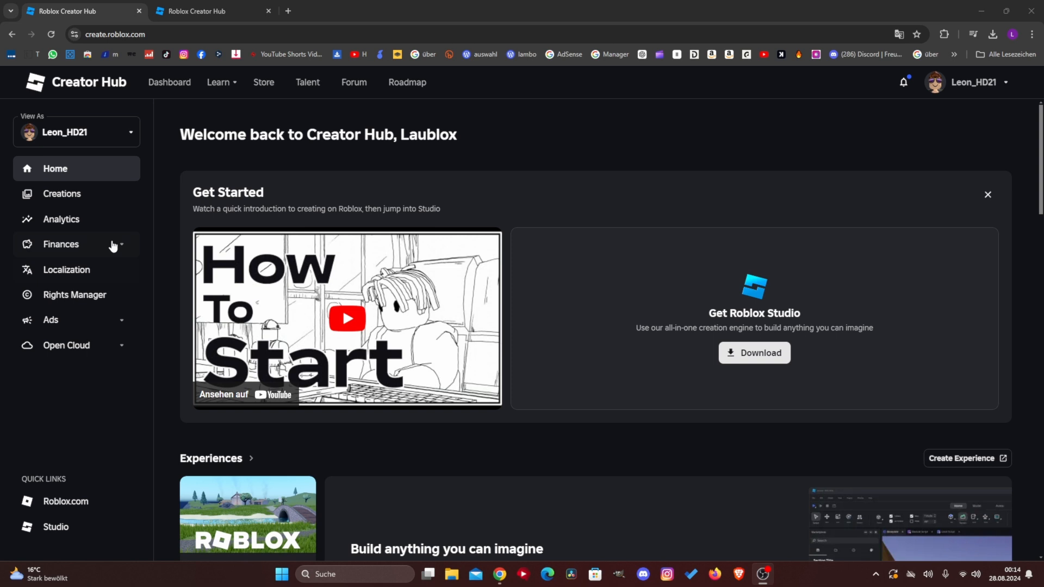
From Creations, open Leon_HD21's Place and show its Monetization Passes page.
{"action": "left_click", "coordinate": [62, 194]}
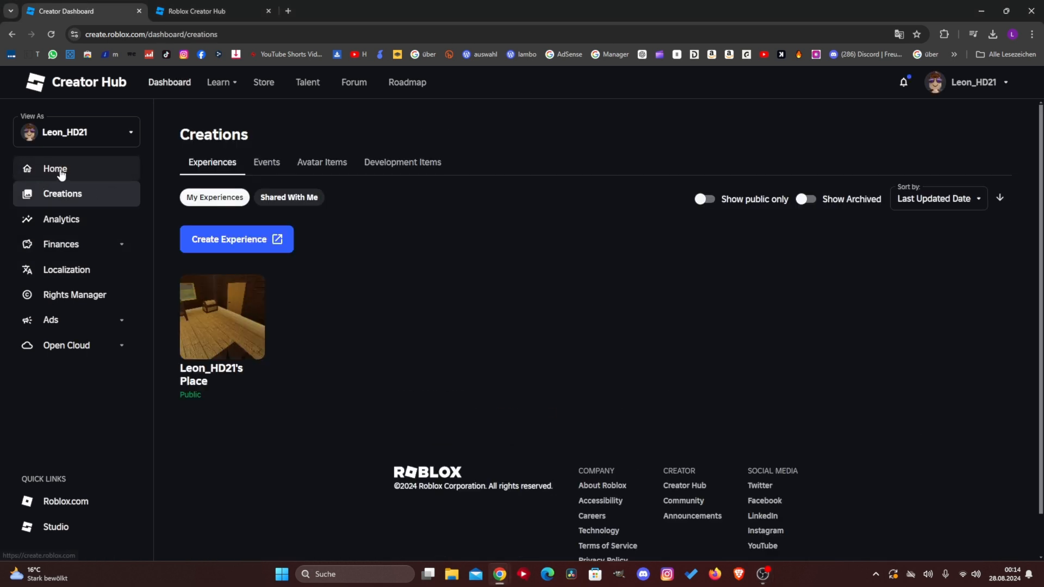
{"action": "mouse_move", "coordinate": [185, 319]}
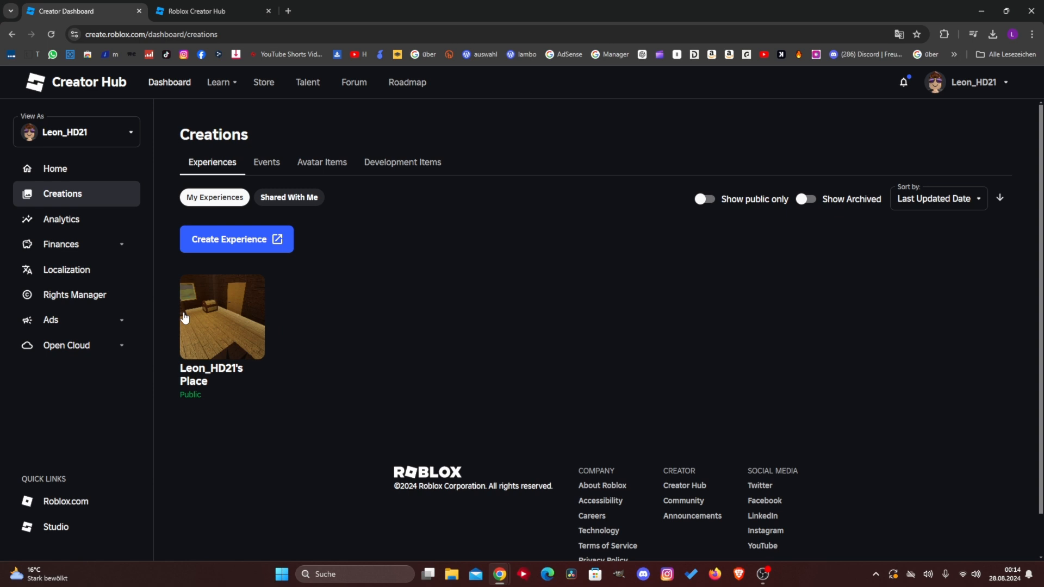
{"action": "mouse_move", "coordinate": [222, 324]}
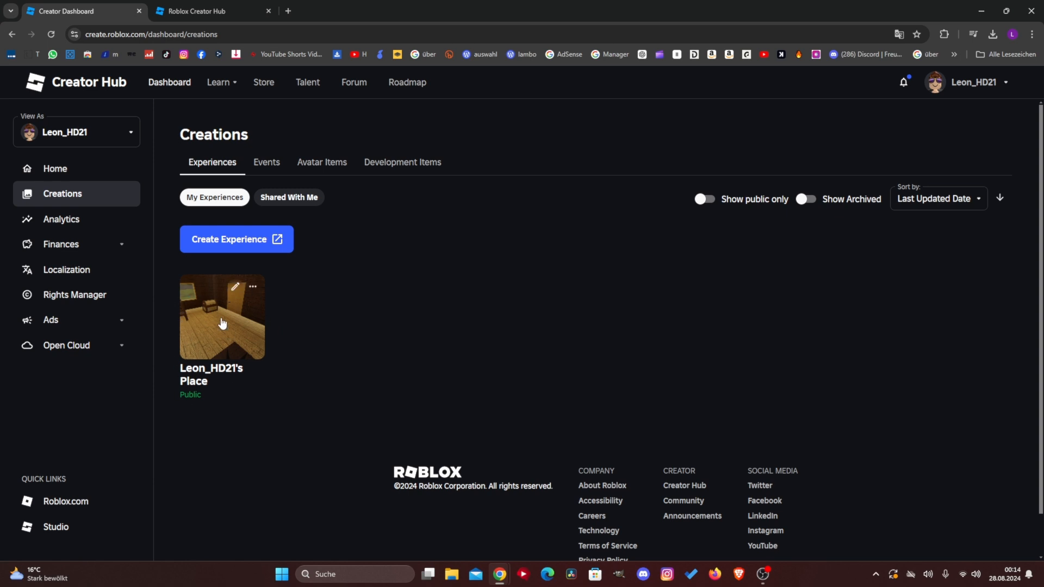
{"action": "mouse_move", "coordinate": [259, 339]}
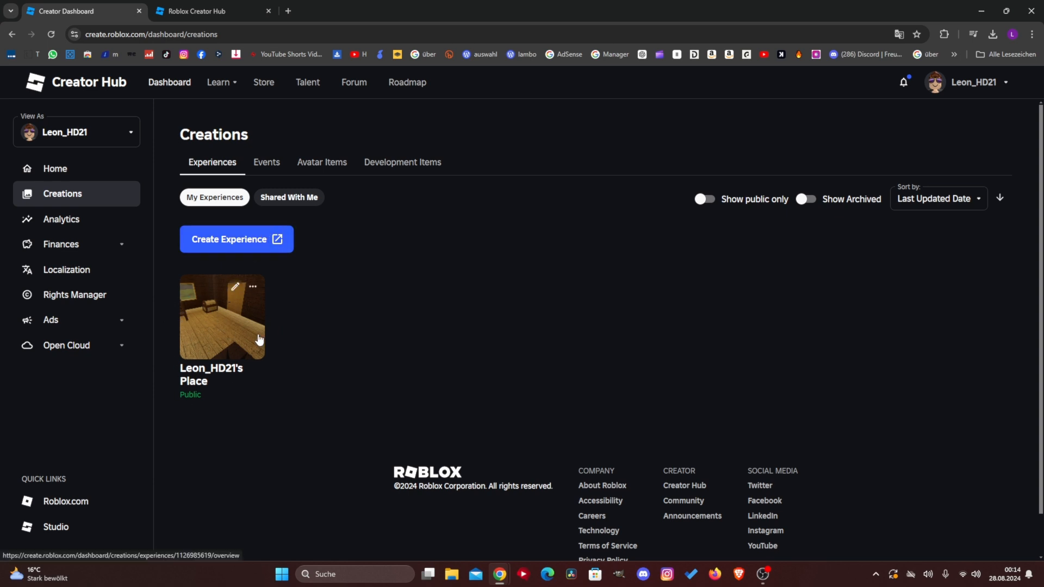
{"action": "left_click", "coordinate": [222, 317]}
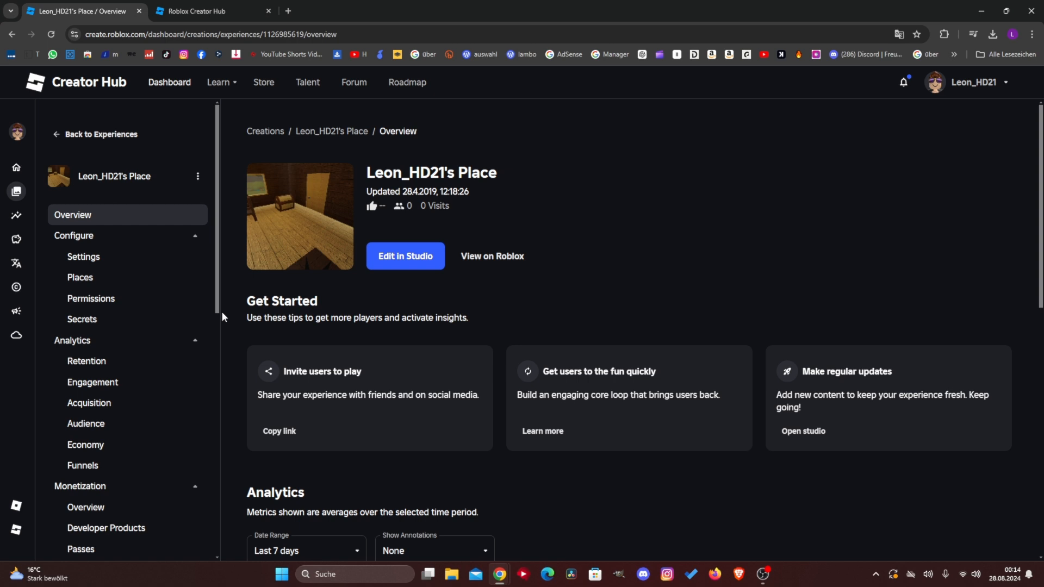
{"action": "scroll", "scroll_direction": "down", "scroll_amount": 3}
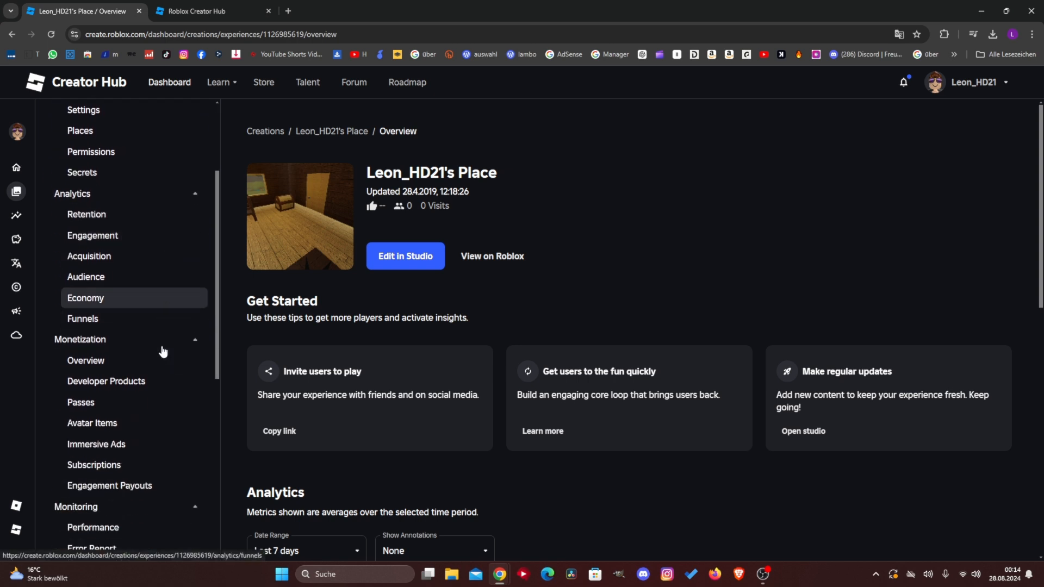
{"action": "scroll", "scroll_direction": "down", "scroll_amount": 3}
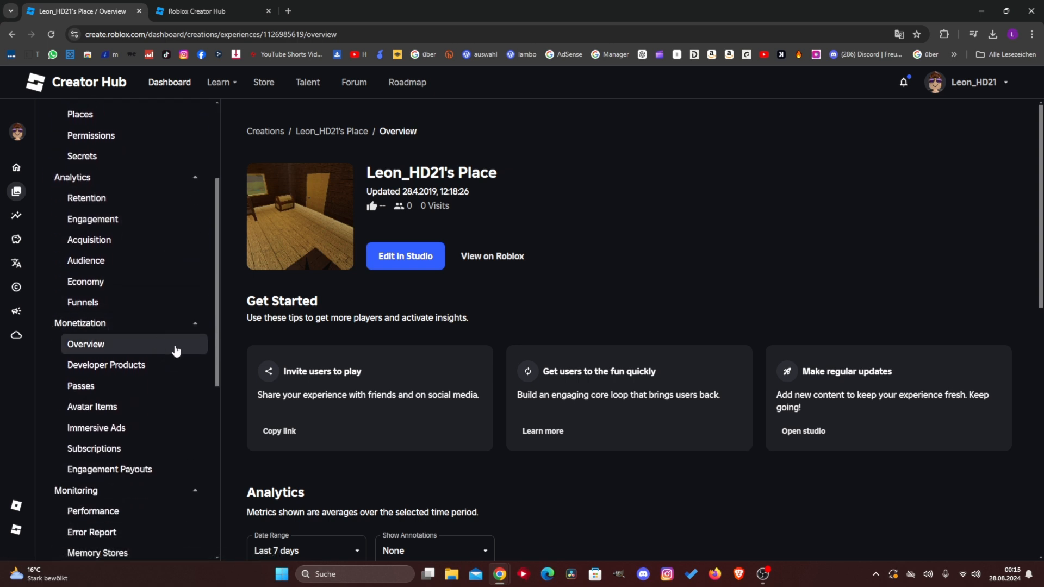
{"action": "left_click", "coordinate": [79, 385]}
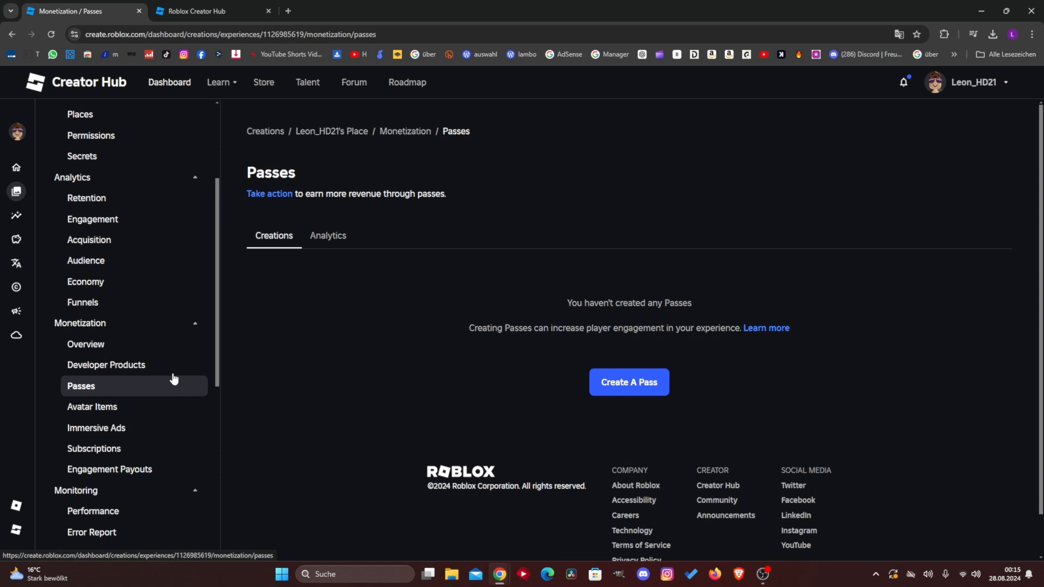
{"action": "mouse_move", "coordinate": [627, 382]}
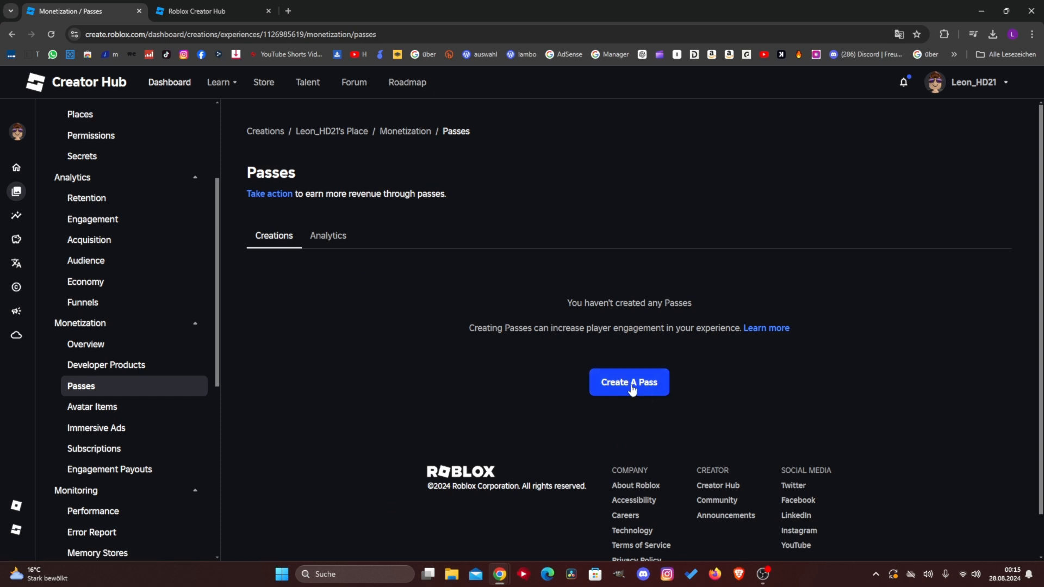
Start a new pass, pick an emoji icon and name it 'Gamepass'.
{"action": "left_click", "coordinate": [627, 382]}
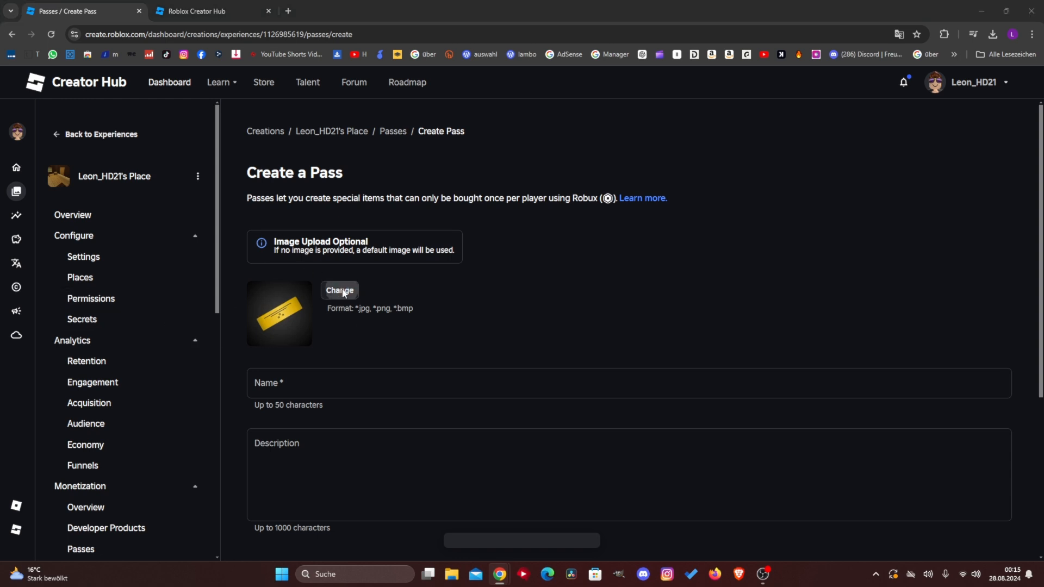
{"action": "left_click", "coordinate": [339, 294]}
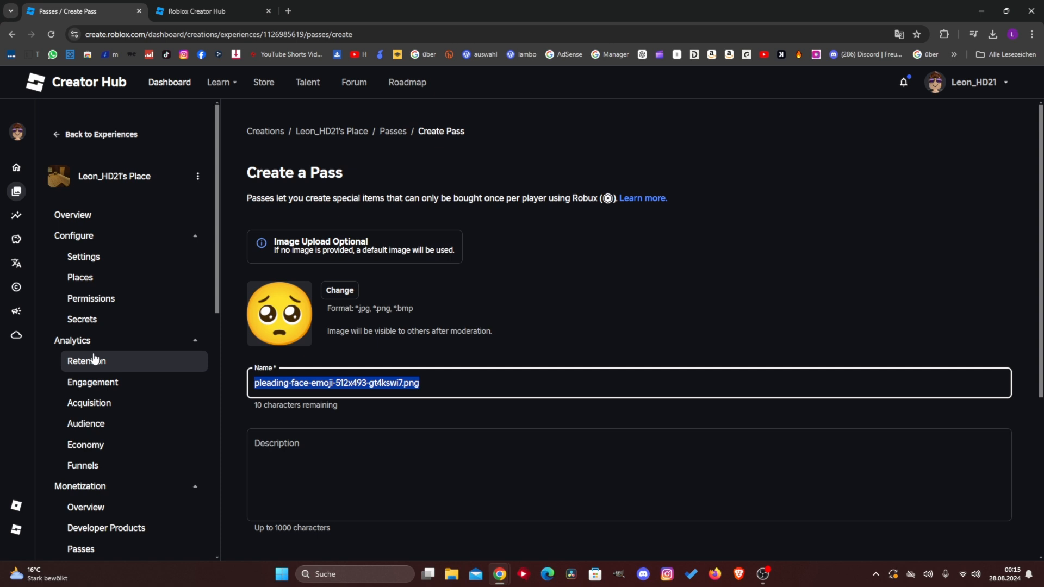
{"action": "type", "text": "Ga"}
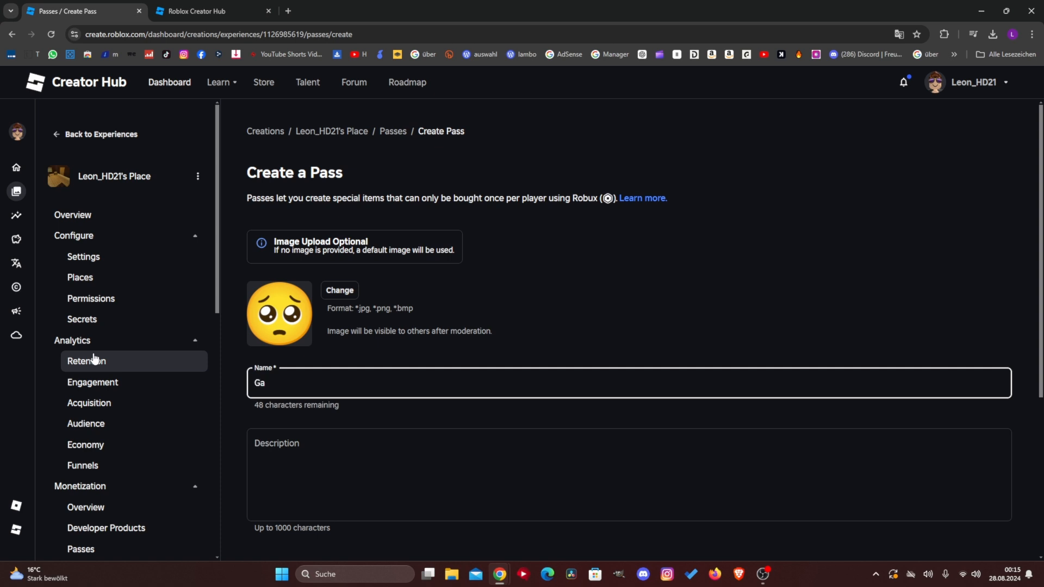
{"action": "type", "text": "mepass"}
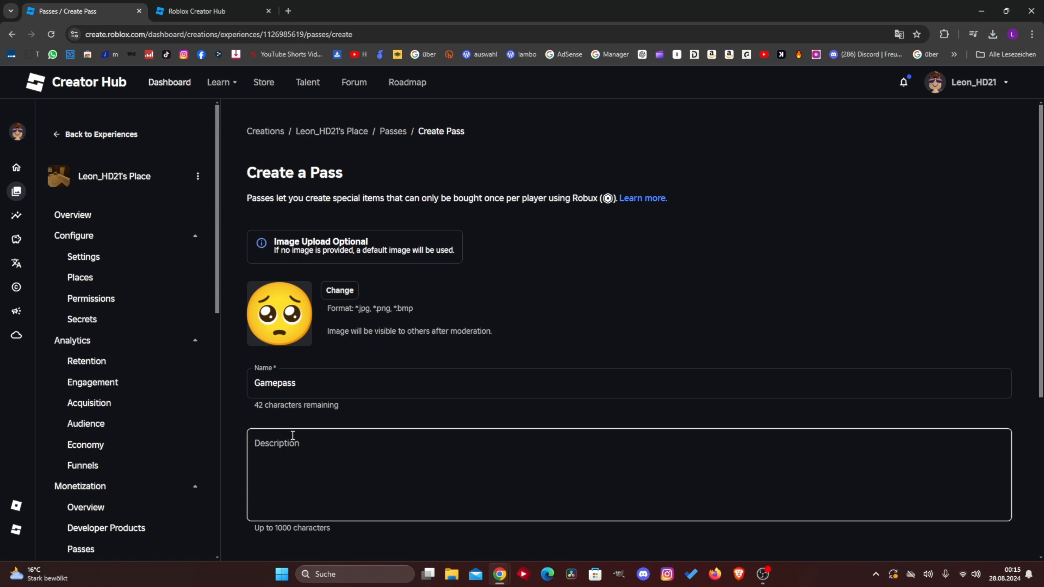
Enter the description 'Hallo' and create the pass.
{"action": "scroll", "scroll_direction": "down", "scroll_amount": 3}
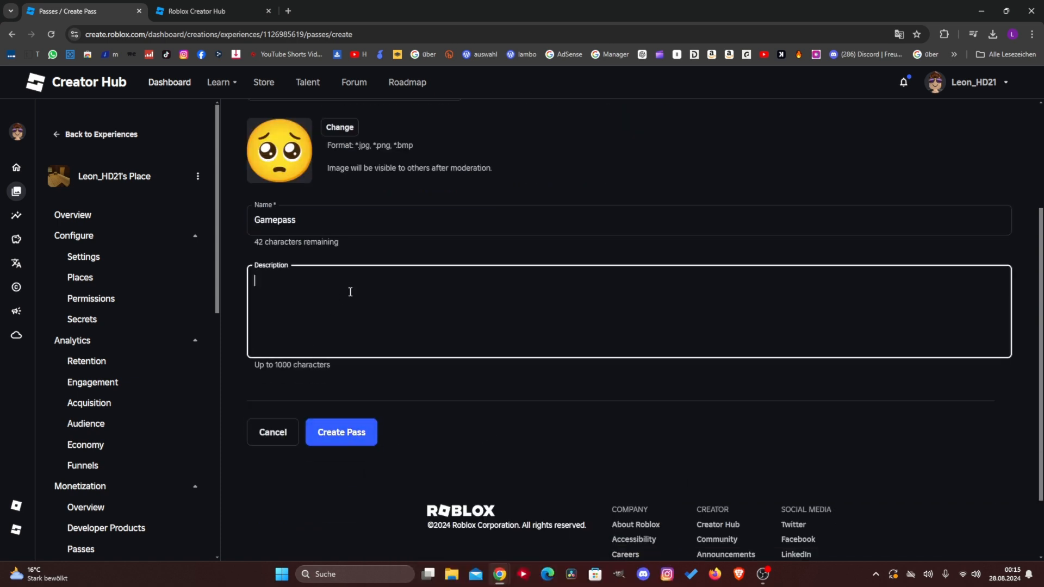
{"action": "type", "text": "Hallo"}
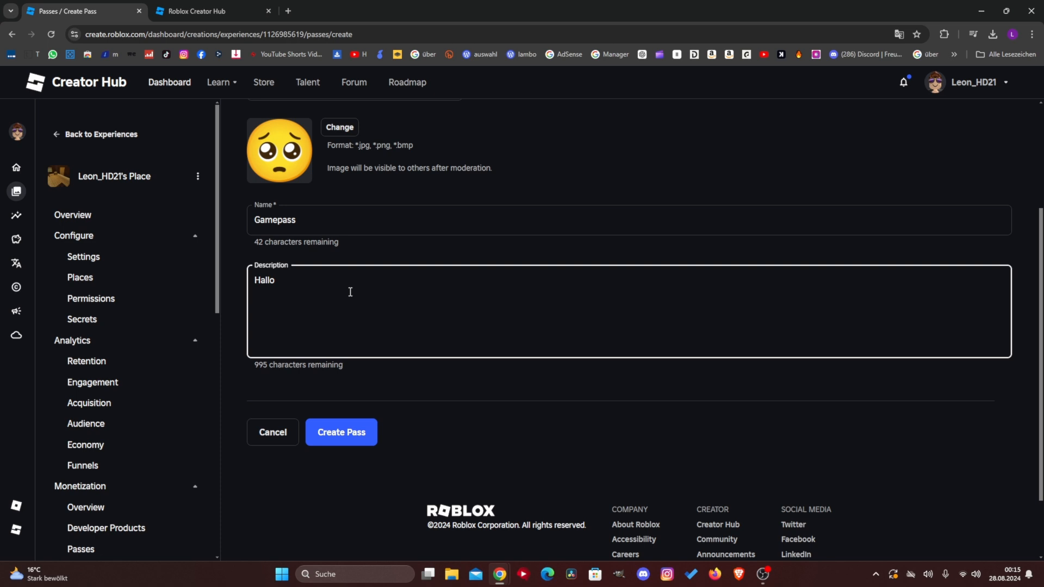
{"action": "mouse_move", "coordinate": [409, 395]}
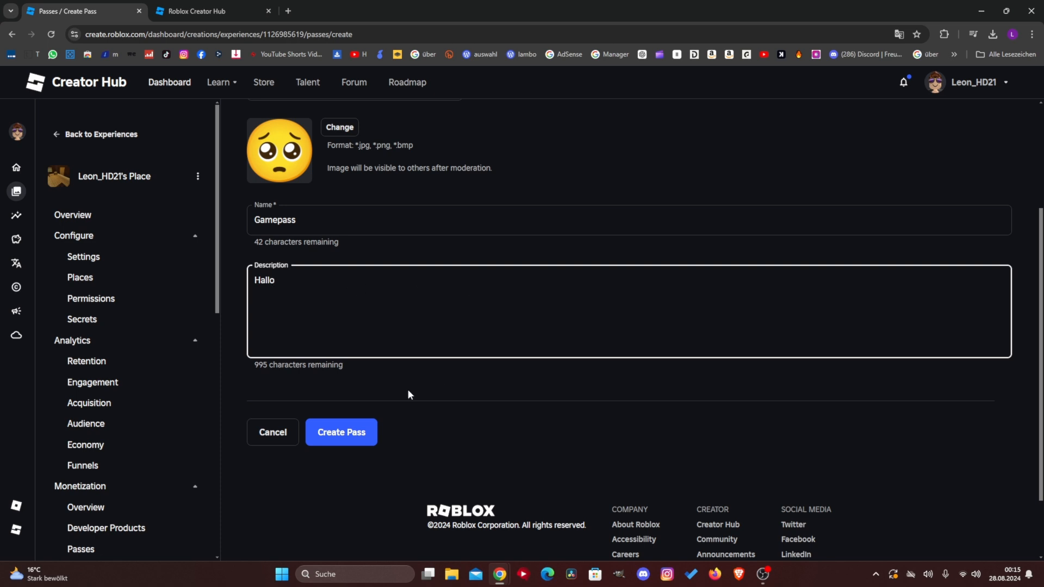
{"action": "left_click", "coordinate": [341, 432]}
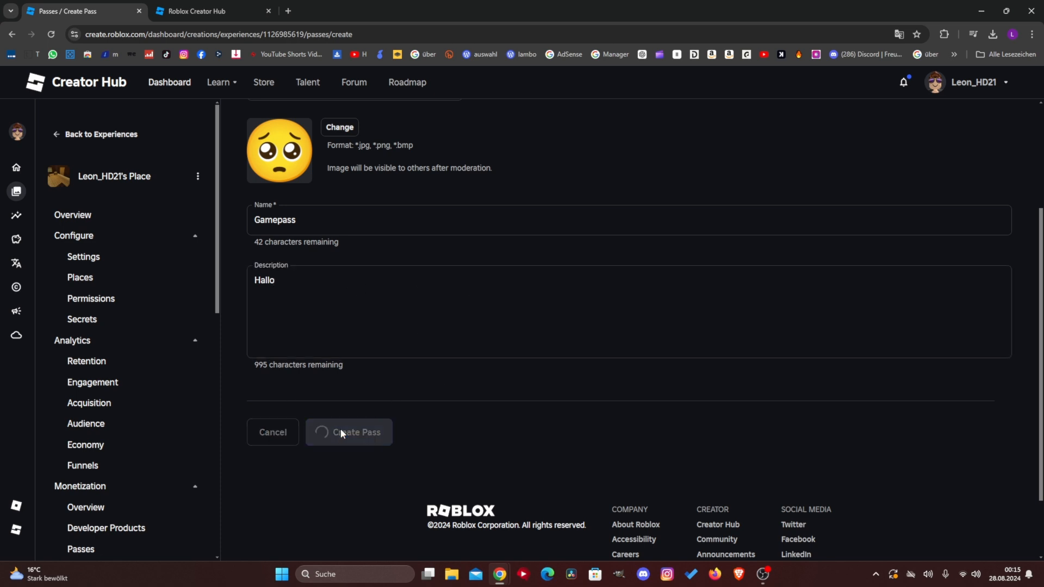
{"action": "left_click", "coordinate": [355, 432]}
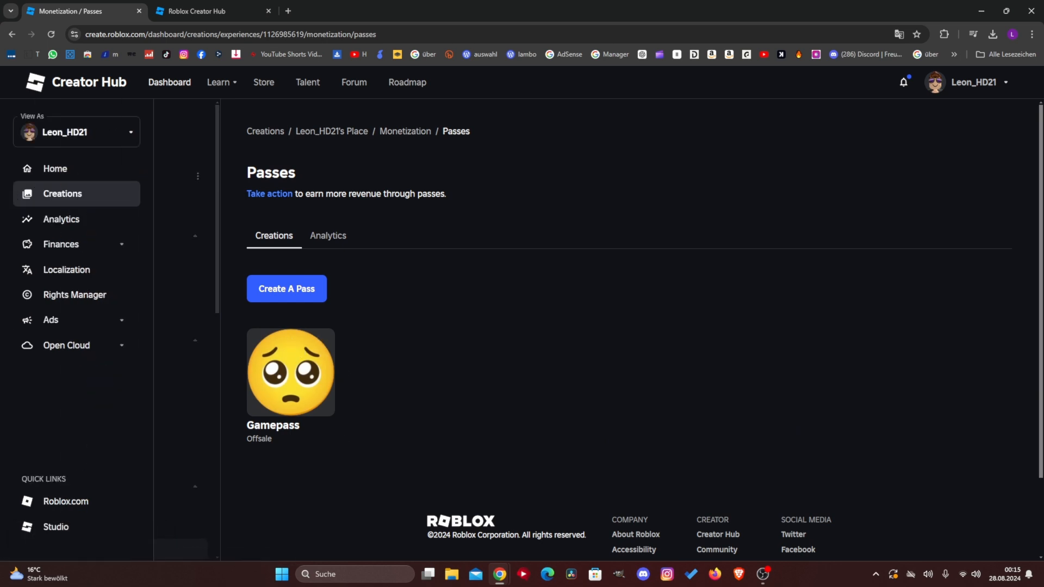
Open the Gamepass sales settings and mark the item as for sale.
{"action": "left_click", "coordinate": [63, 194]}
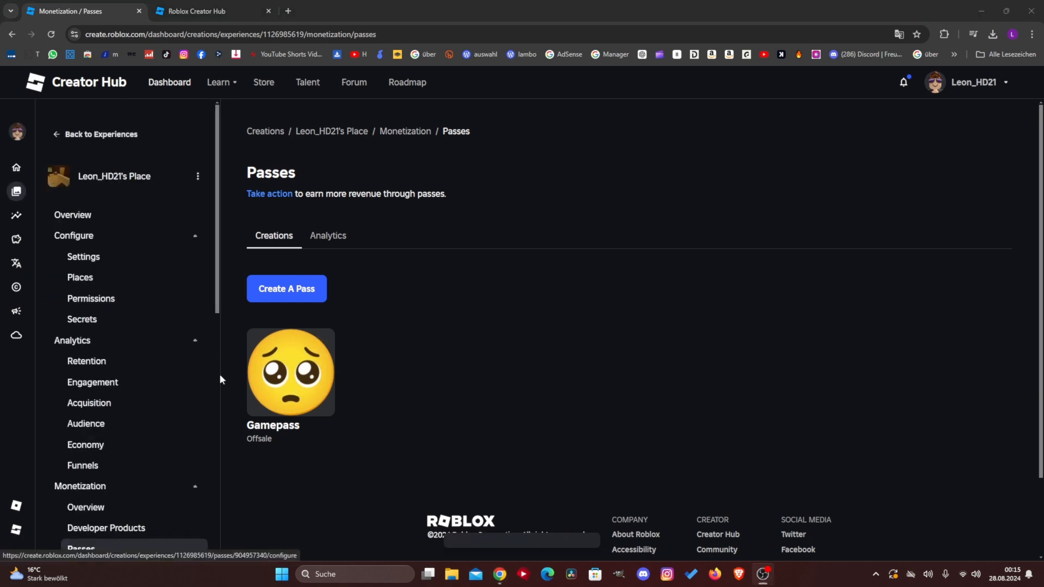
{"action": "left_click", "coordinate": [290, 372]}
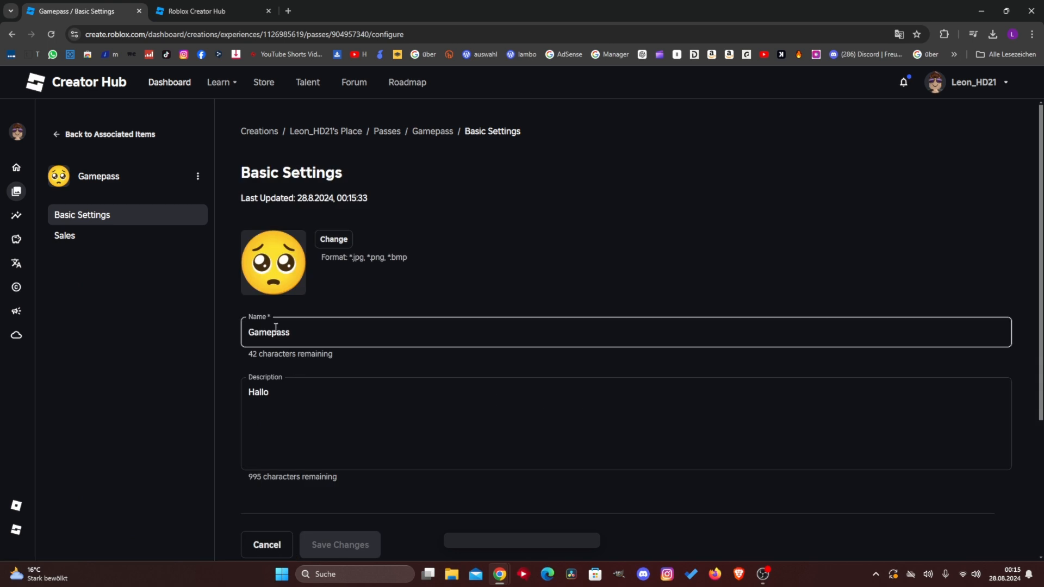
{"action": "left_click", "coordinate": [64, 235]}
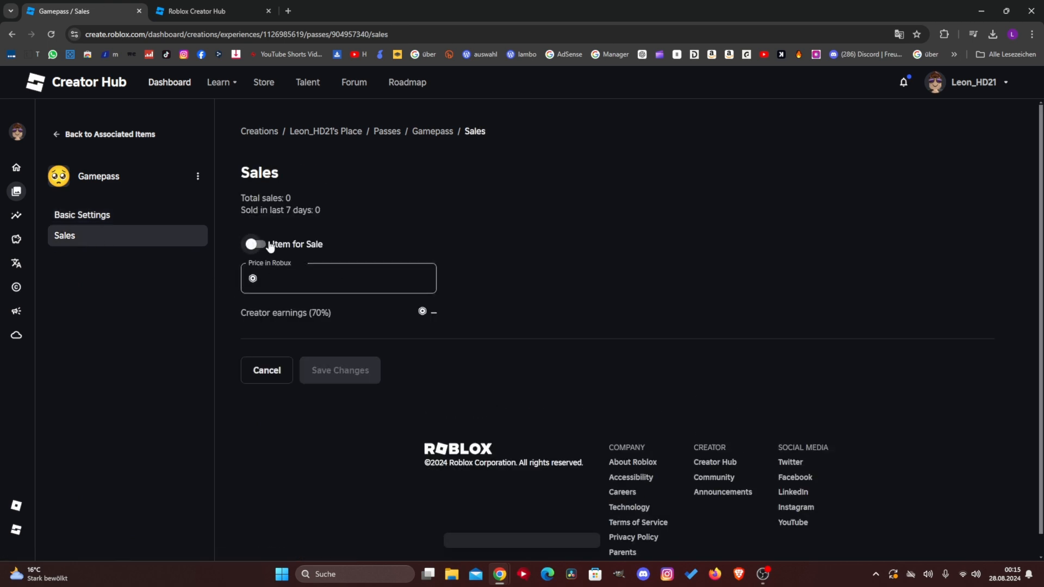
{"action": "left_click", "coordinate": [256, 245]}
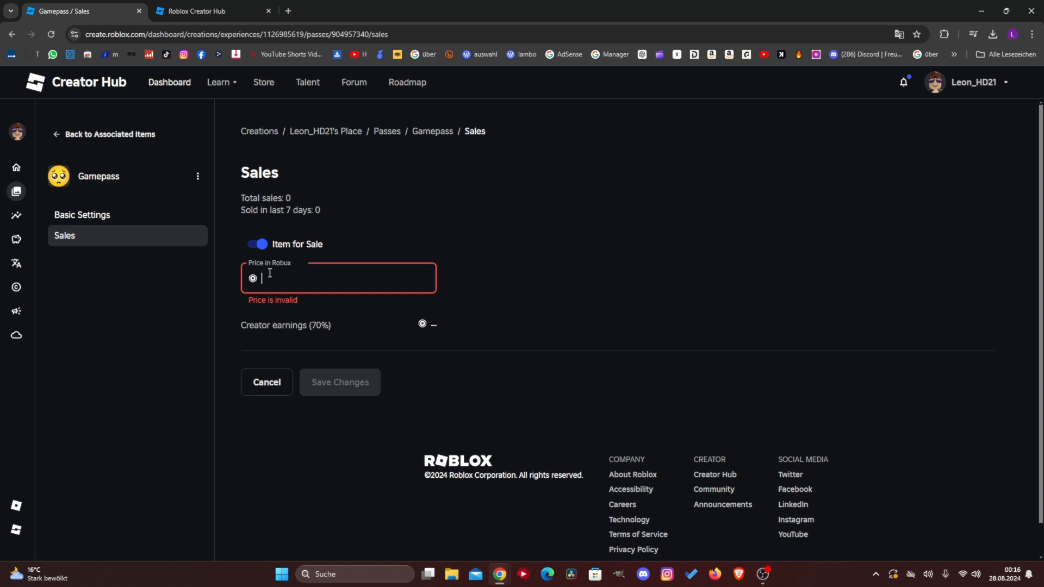
Price the pass at 100 Robux (70 Robux creator earnings) and save the changes.
{"action": "type", "text": "10"}
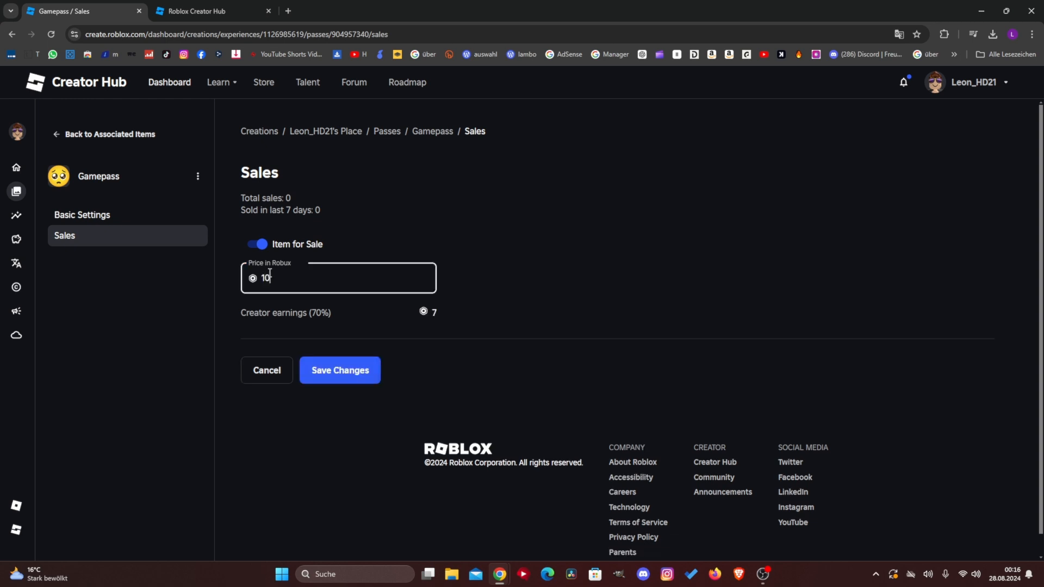
{"action": "type", "text": "0"}
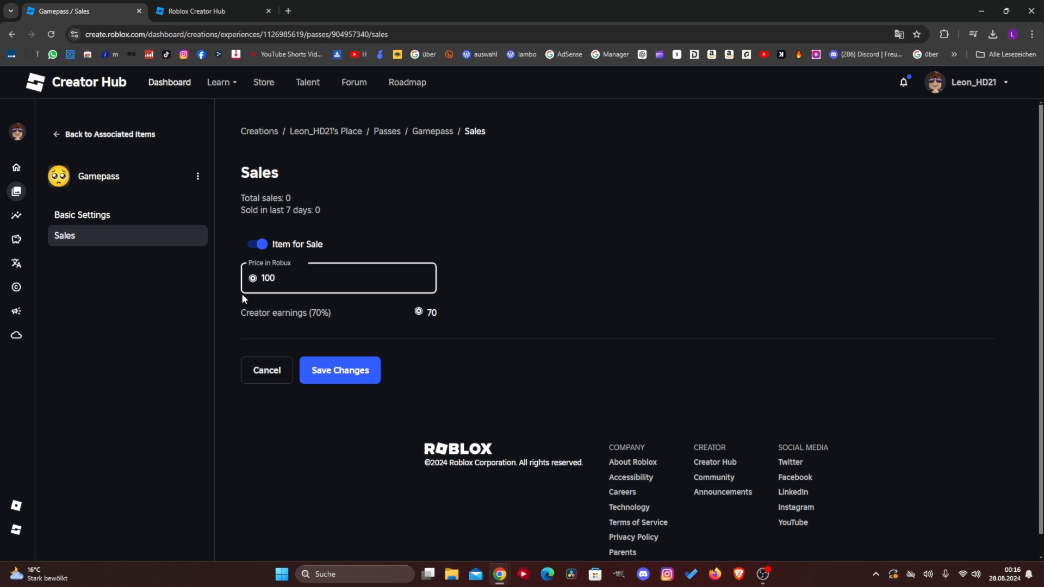
{"action": "left_click", "coordinate": [339, 277]}
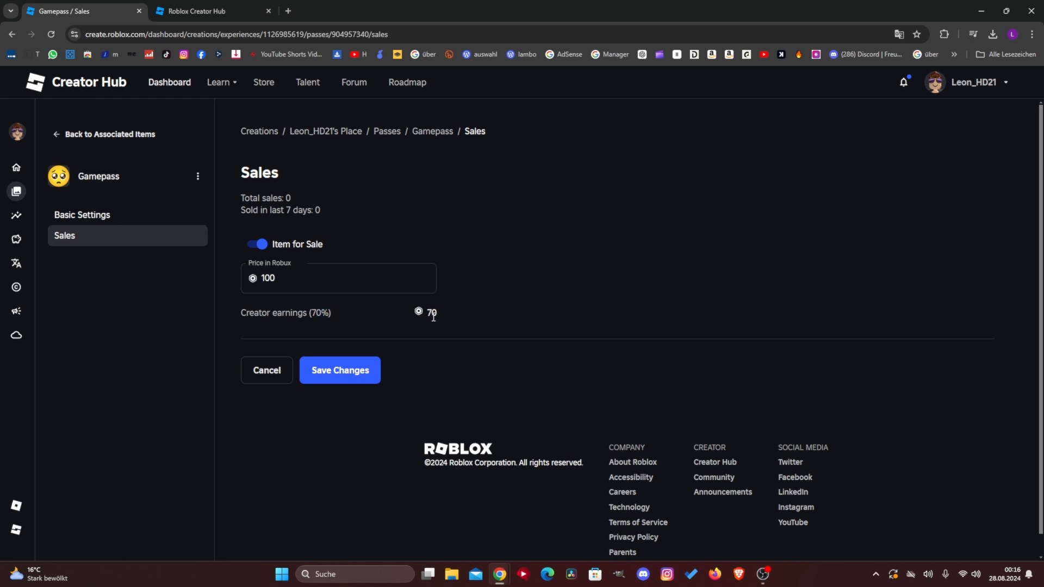
{"action": "double_click", "coordinate": [432, 314]}
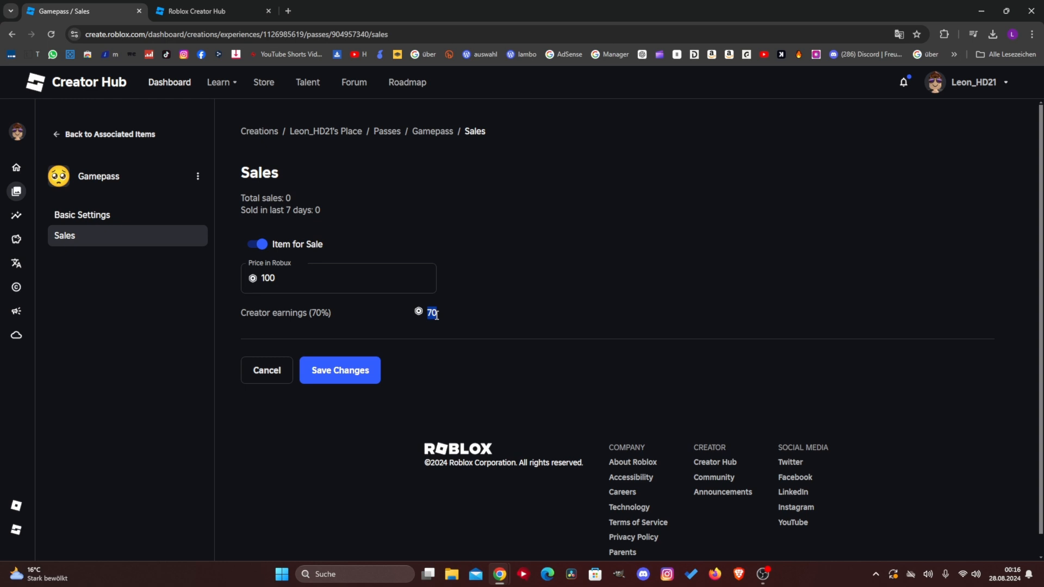
{"action": "mouse_move", "coordinate": [533, 316]}
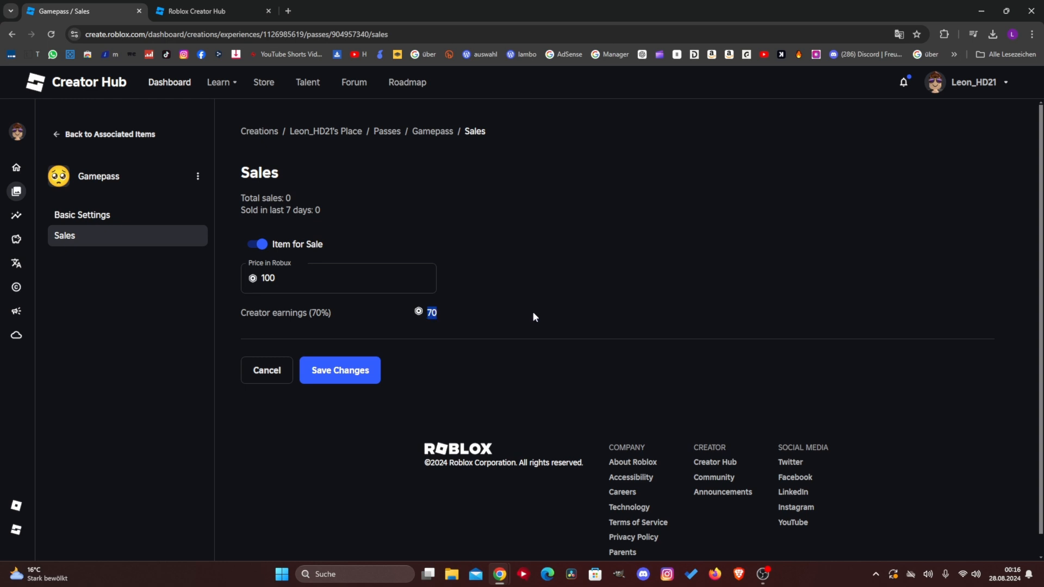
{"action": "left_click", "coordinate": [339, 369]}
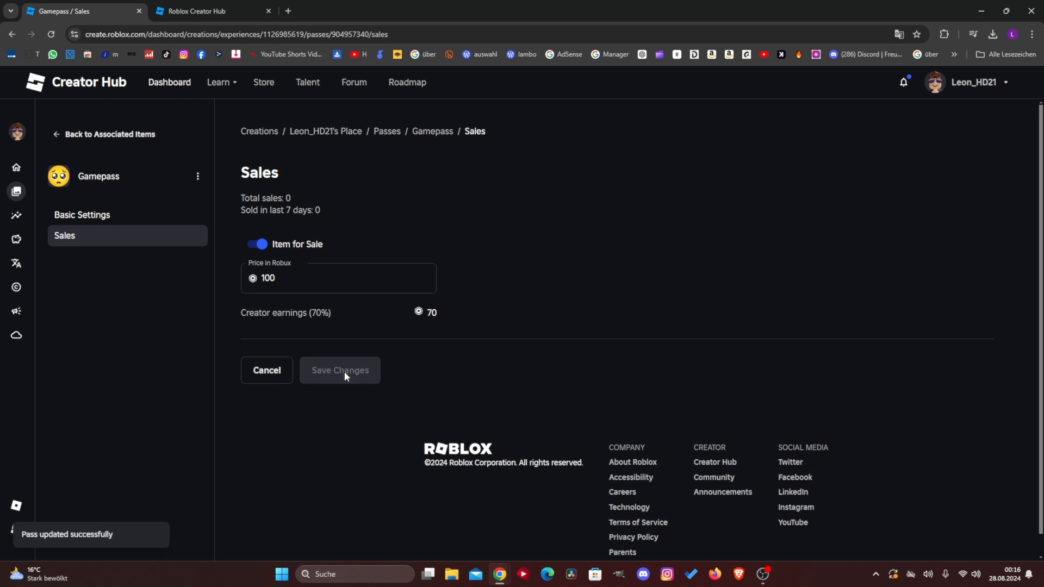
{"action": "mouse_move", "coordinate": [327, 380]}
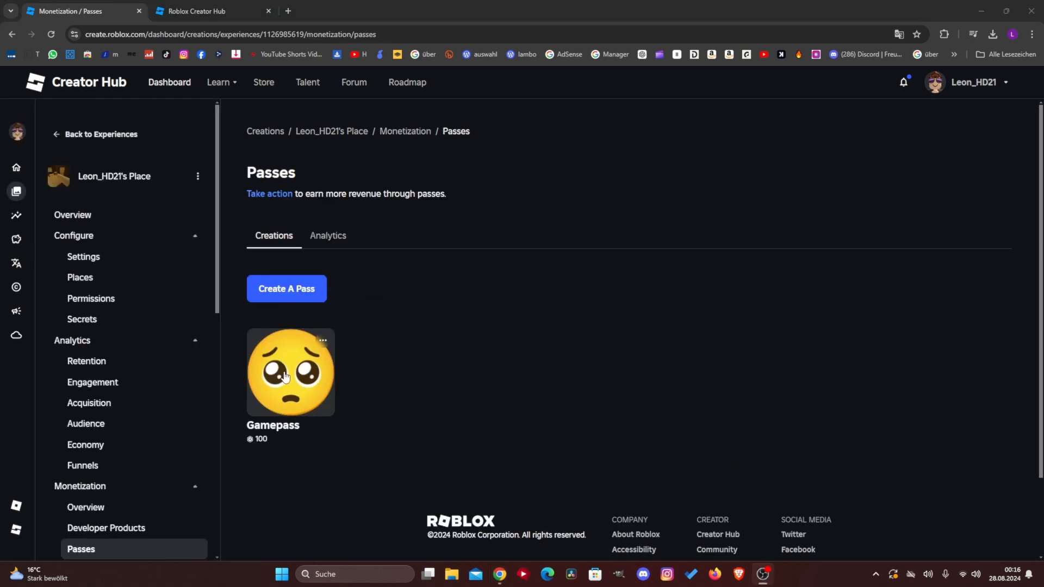
{"action": "mouse_move", "coordinate": [322, 340]}
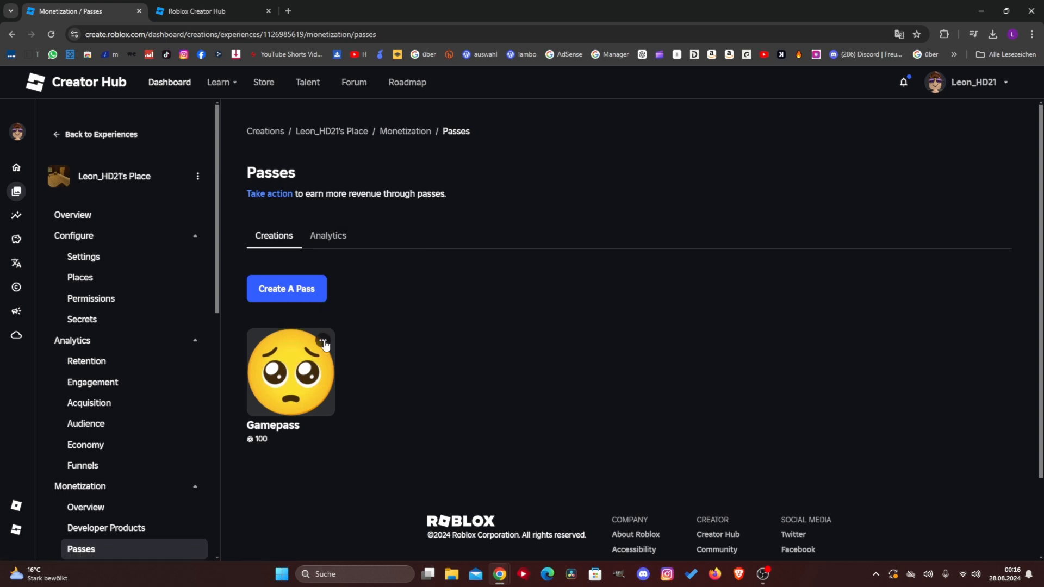
Open the Gamepass store page in a new tab from the pass tile's menu.
{"action": "left_click", "coordinate": [322, 340]}
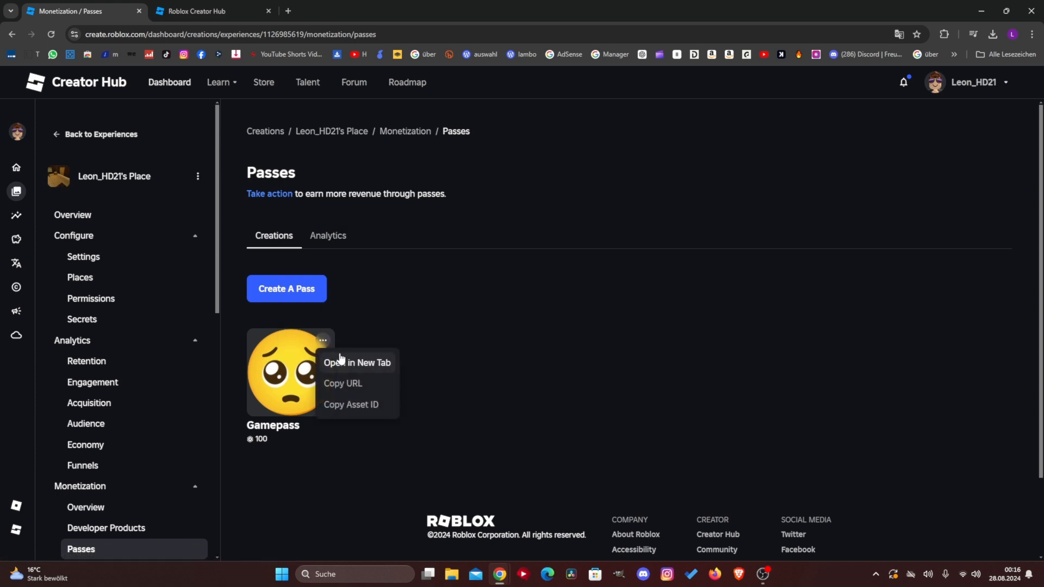
{"action": "left_click", "coordinate": [357, 362]}
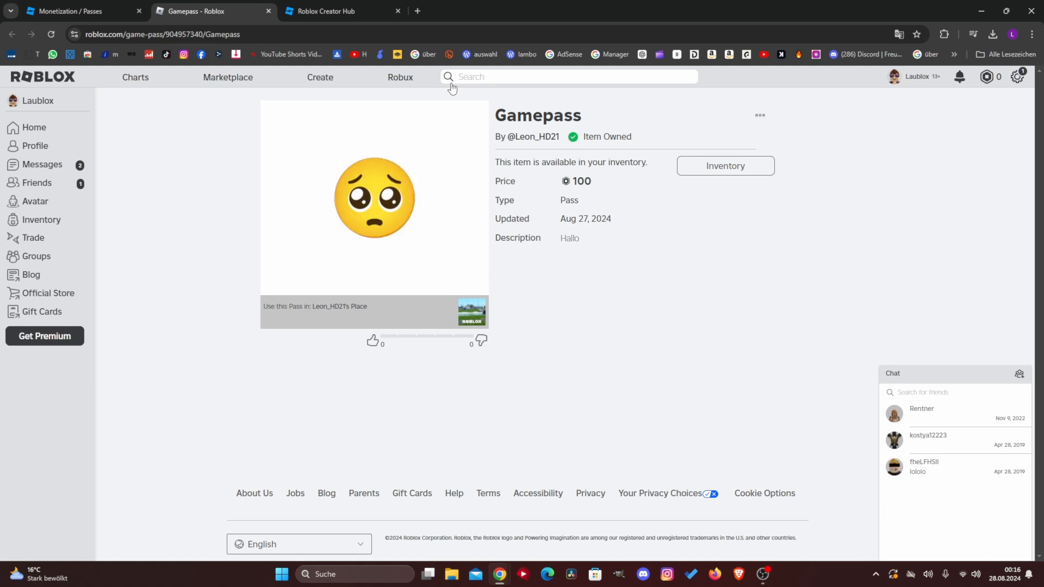
{"action": "mouse_move", "coordinate": [601, 194]}
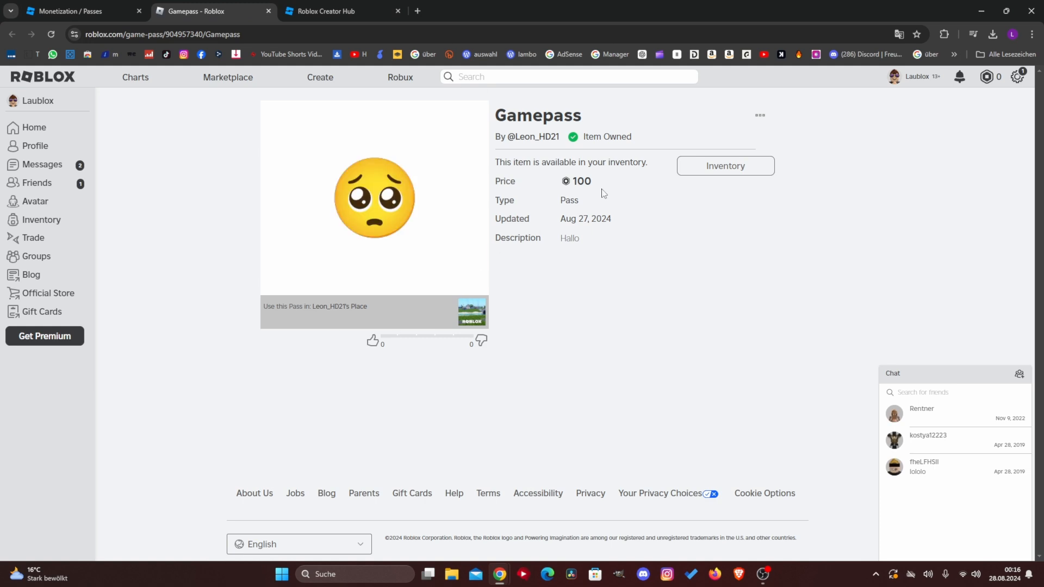